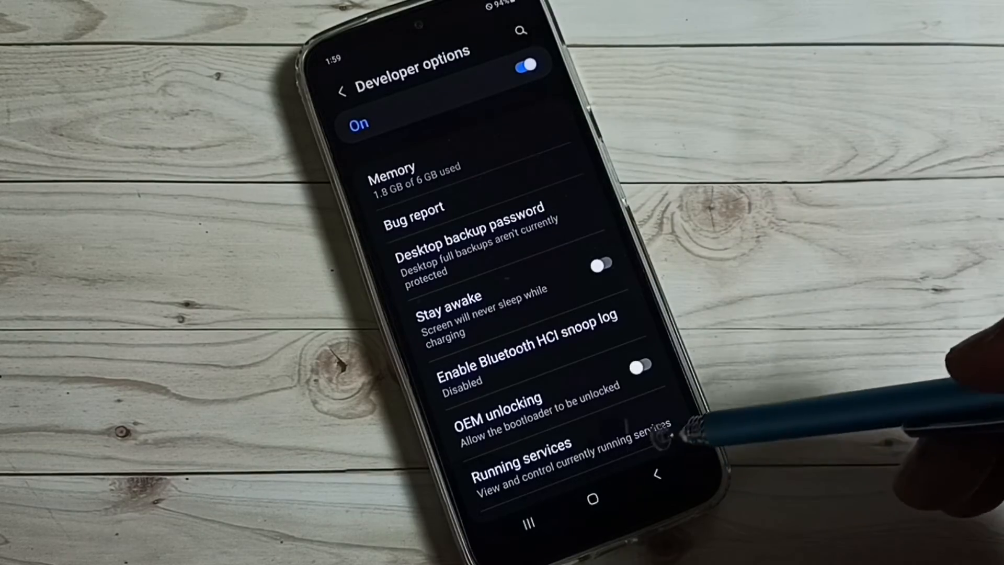
# - Scroll the Developer options list down to the Debugging section showing USB debugging
pyautogui.scroll(-3)
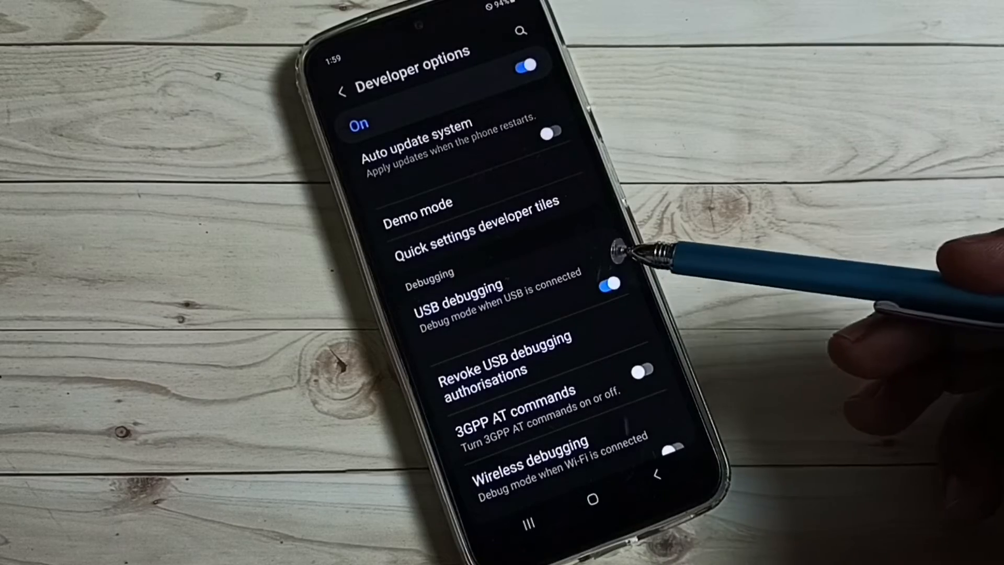
# - Switch USB debugging off, leaving Developer options itself enabled
pyautogui.click(613, 284)
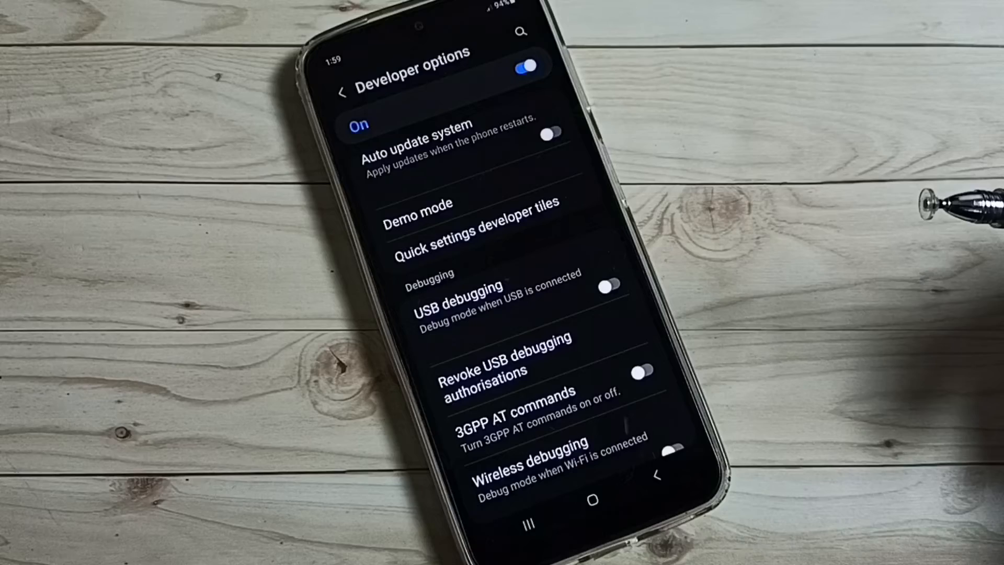
pyautogui.moveTo(557, 51)
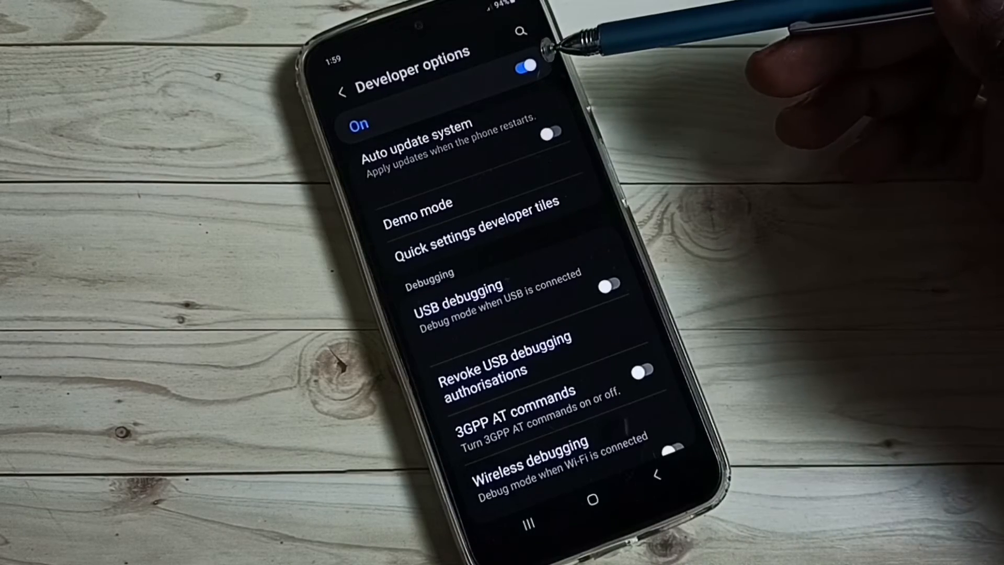